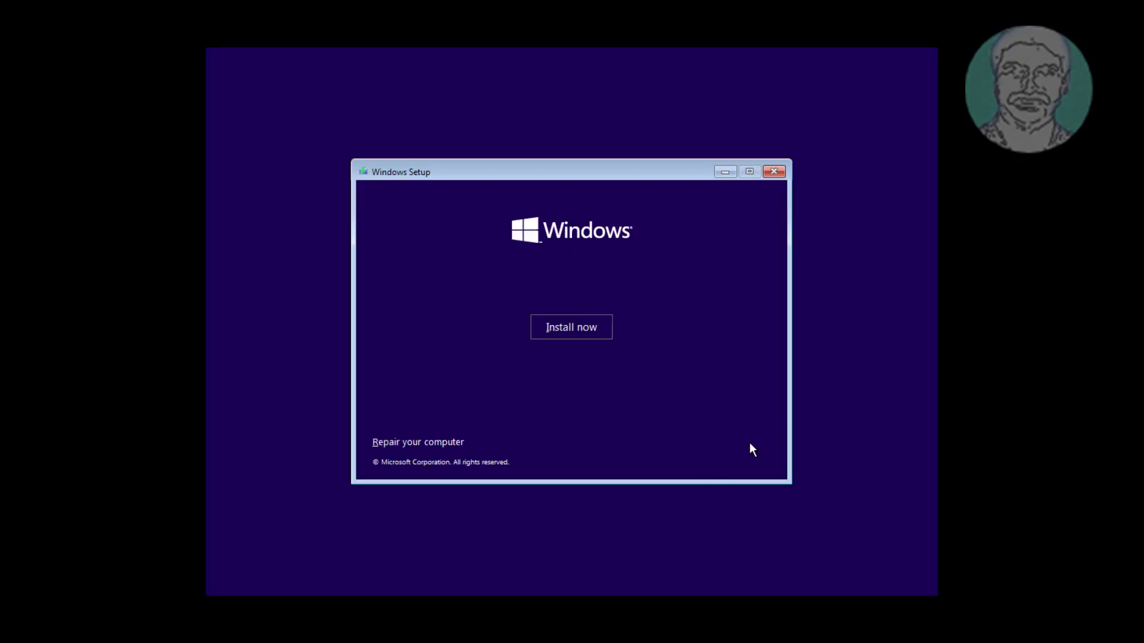
Choose 'Repair your computer' to reach the recovery options from Windows Setup
{"action": "left_click", "coordinate": [418, 442]}
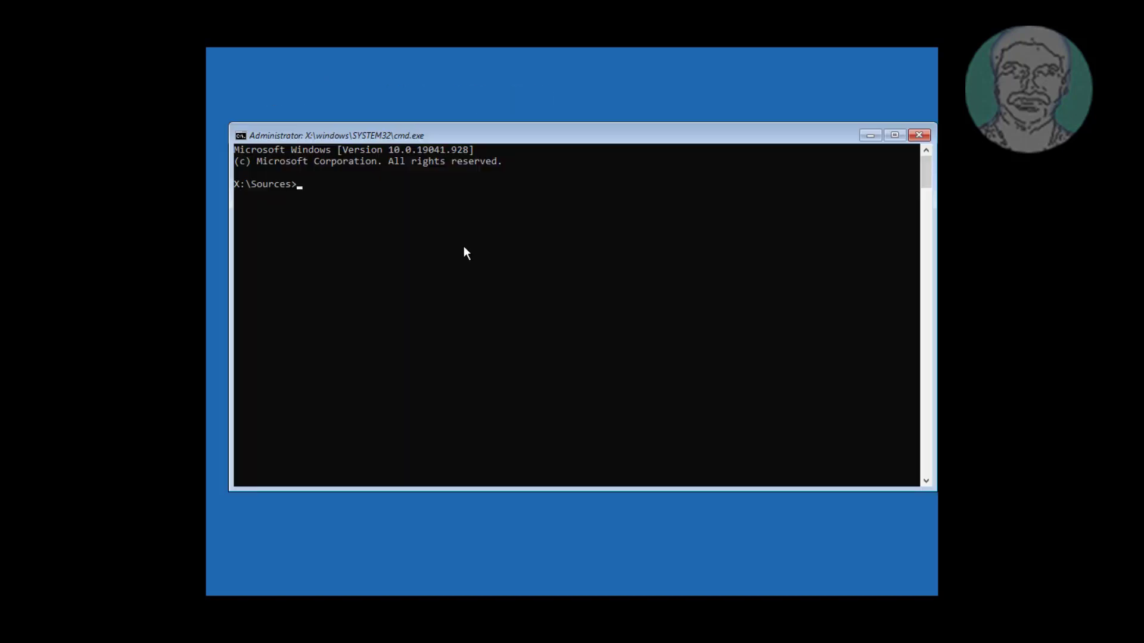
Run bootrec /fixboot, which returns 'Access is denied.'
{"action": "left_click", "coordinate": [894, 135]}
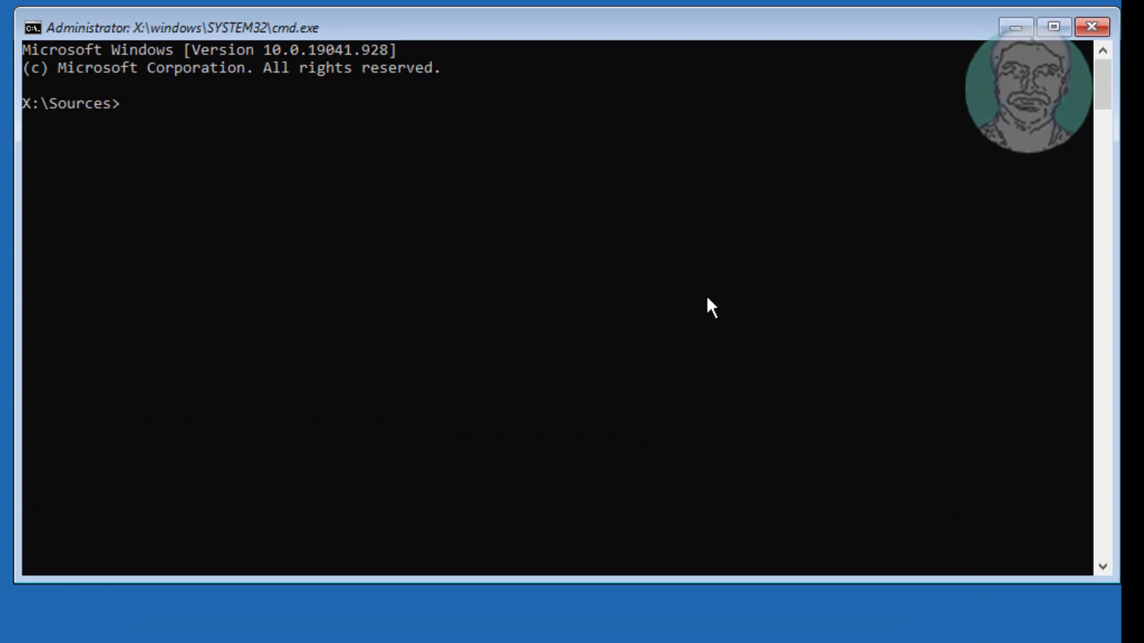
{"action": "type", "text": "bootrec /fix"}
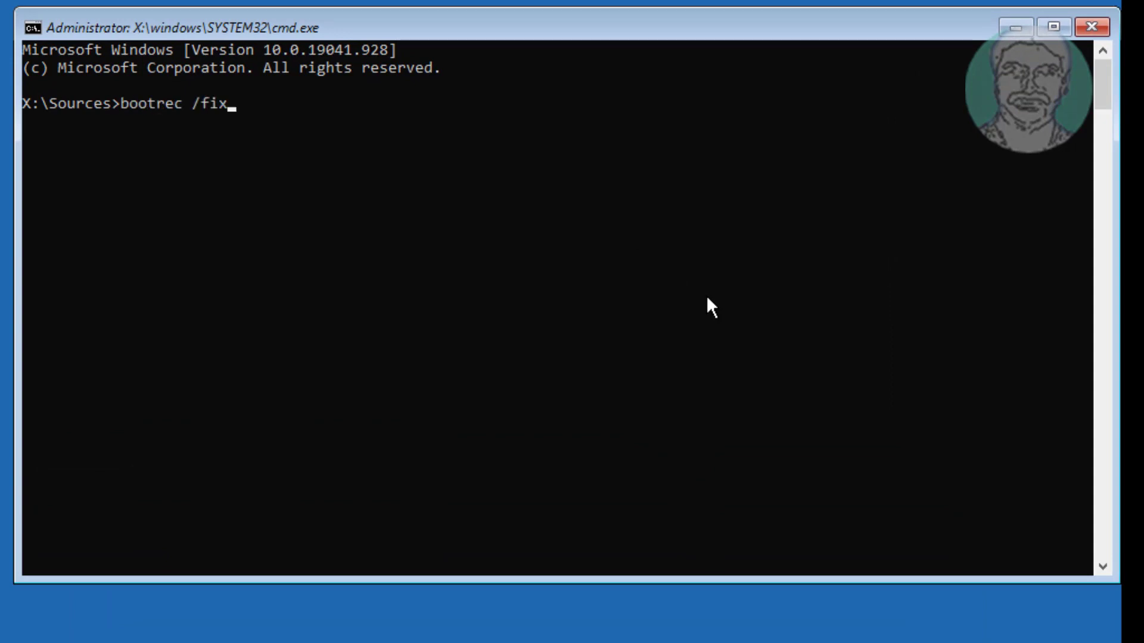
{"action": "key", "text": "Return"}
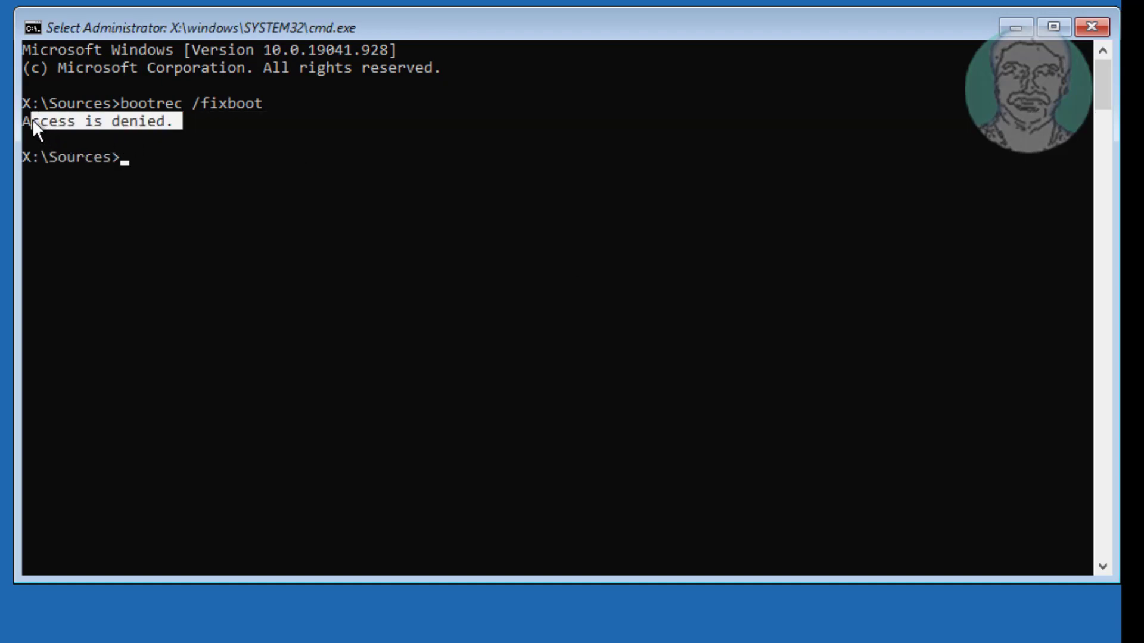
{"action": "mouse_move", "coordinate": [508, 158]}
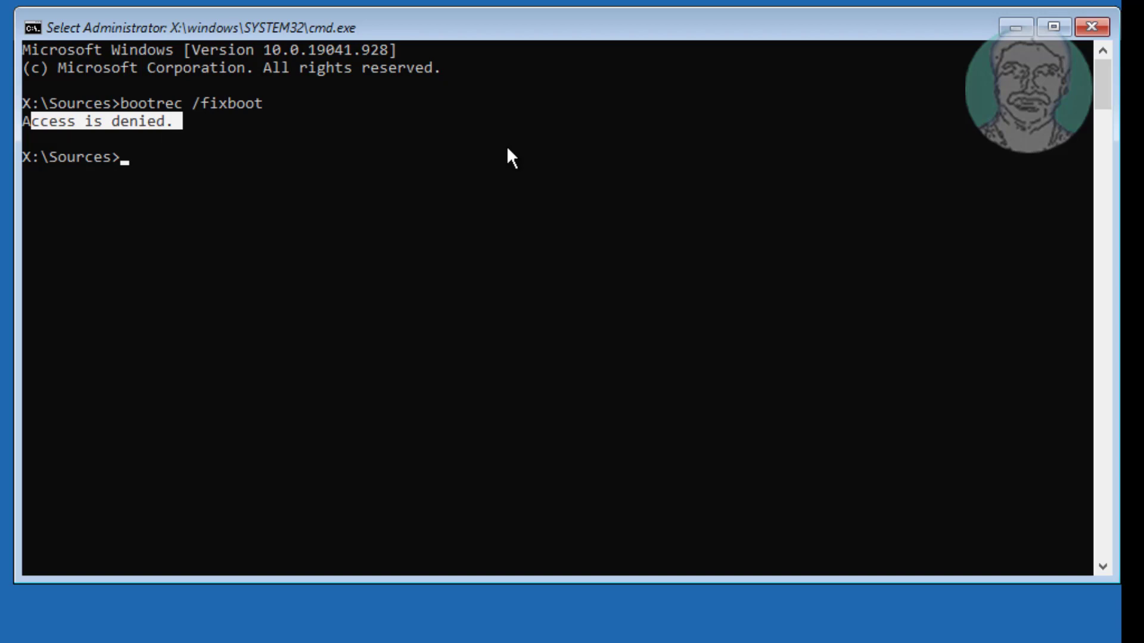
Run bootsect /nt60 sys so the bootcode is updated on all targeted volumes including C:
{"action": "type", "text": "bo"}
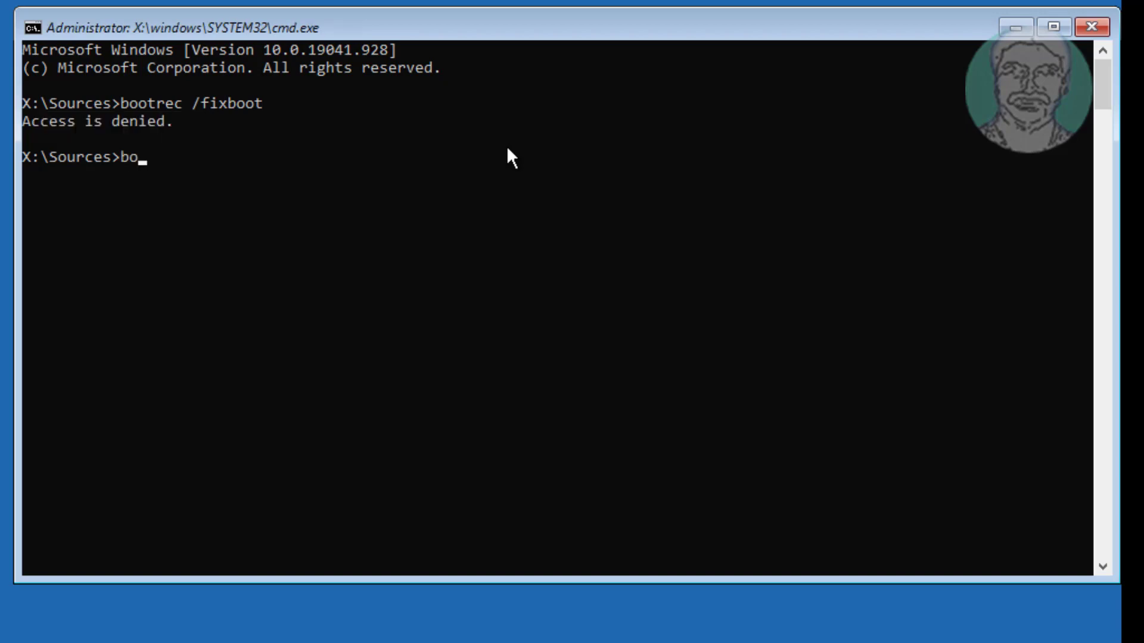
{"action": "type", "text": "otsect"}
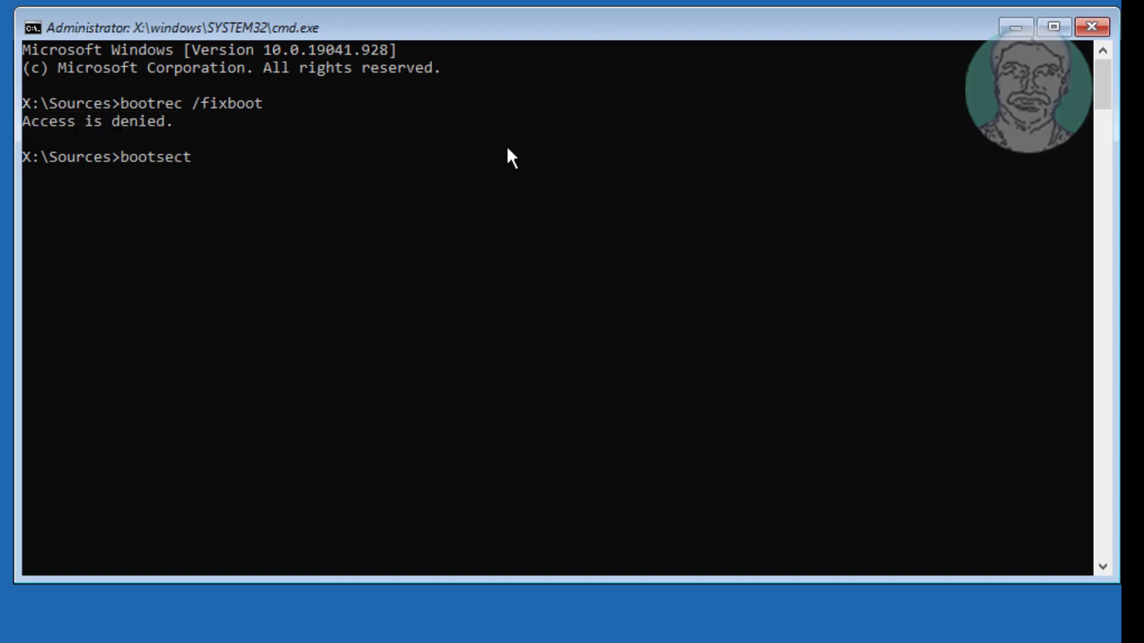
{"action": "type", "text": "/ny"}
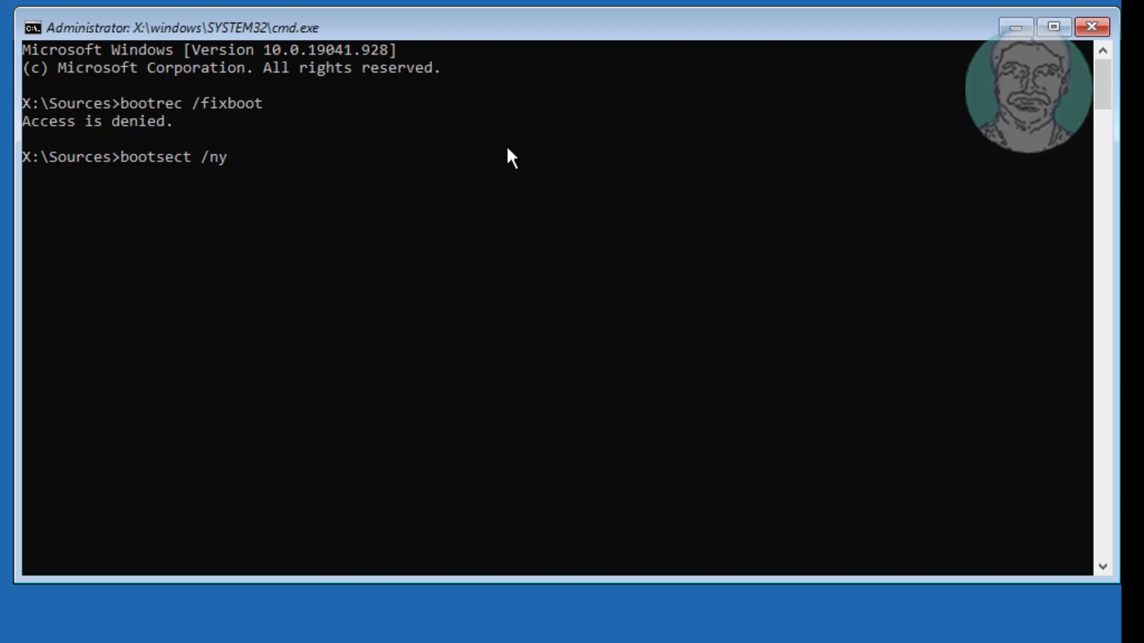
{"action": "type", "text": "t60 sys"}
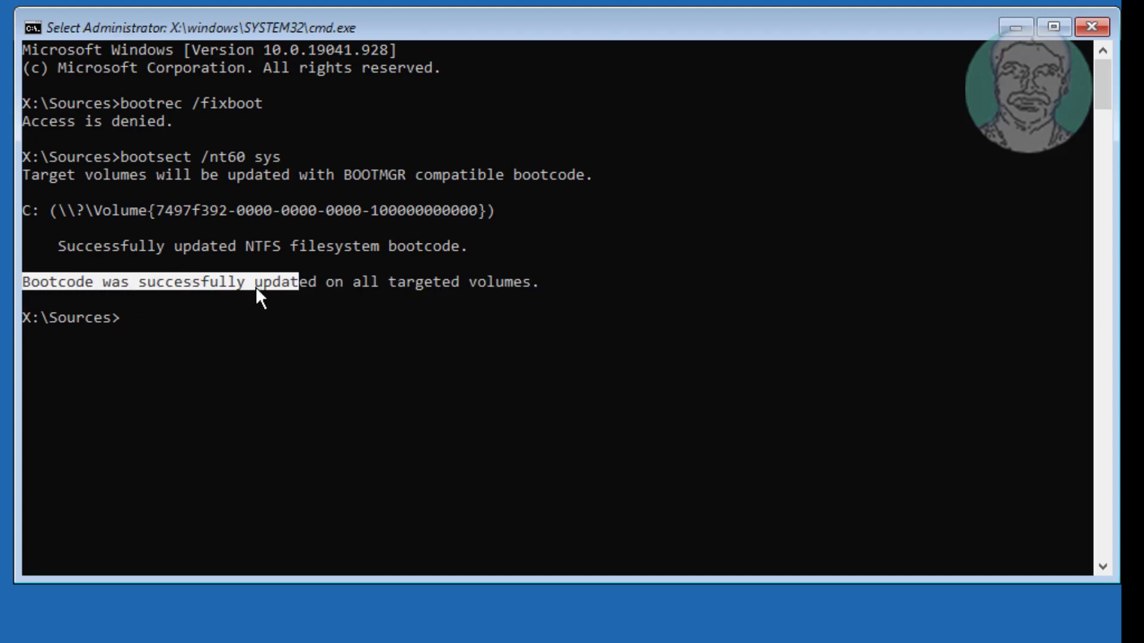
{"action": "mouse_move", "coordinate": [570, 276]}
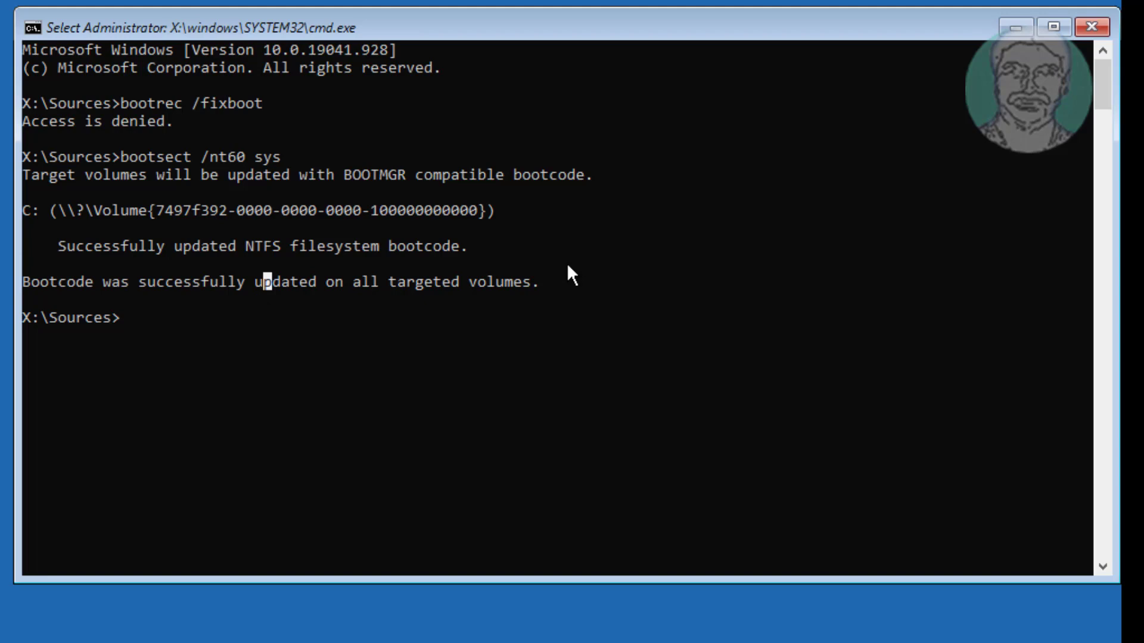
Run bootrec /scanos, finding one Windows installation at D:\Windows
{"action": "type", "text": "bo"}
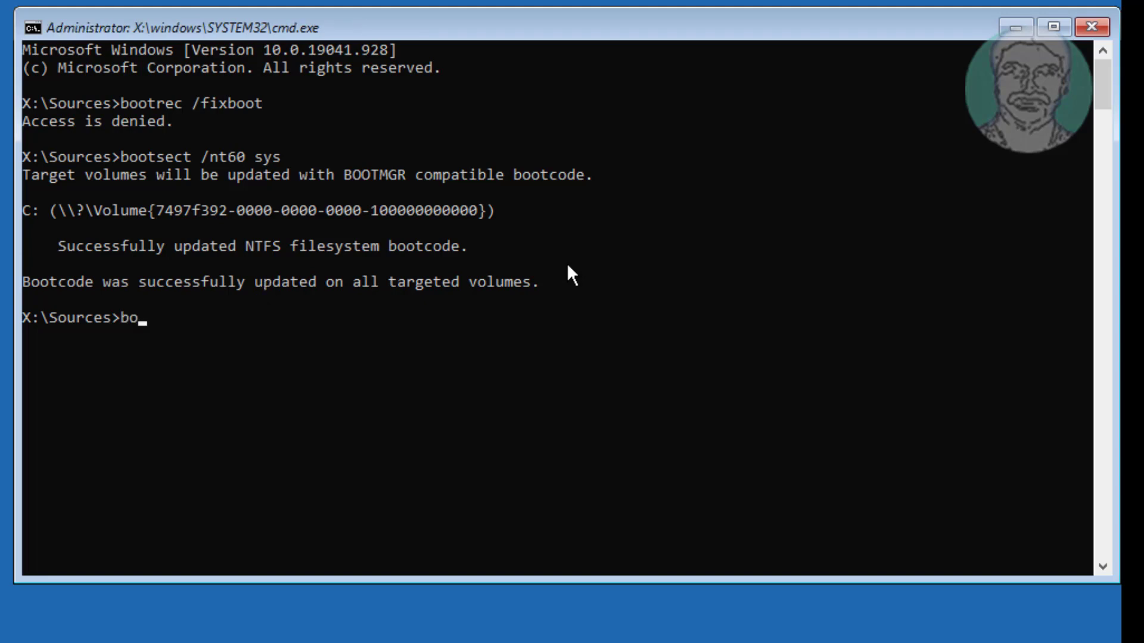
{"action": "type", "text": "otrec"}
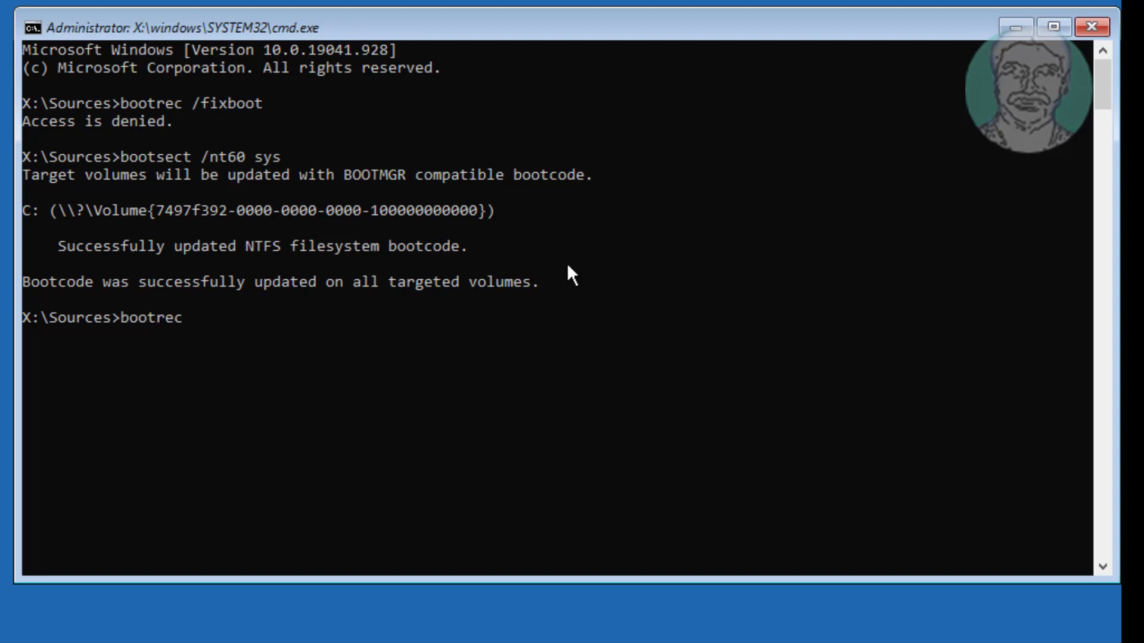
{"action": "type", "text": "/scan"}
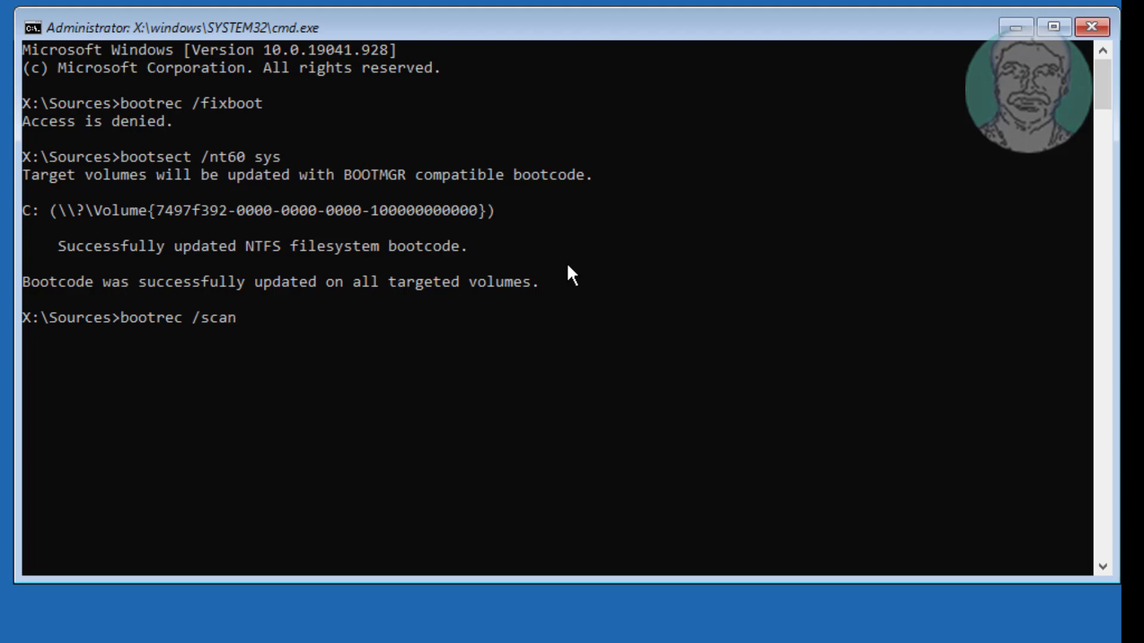
{"action": "key", "text": "Return"}
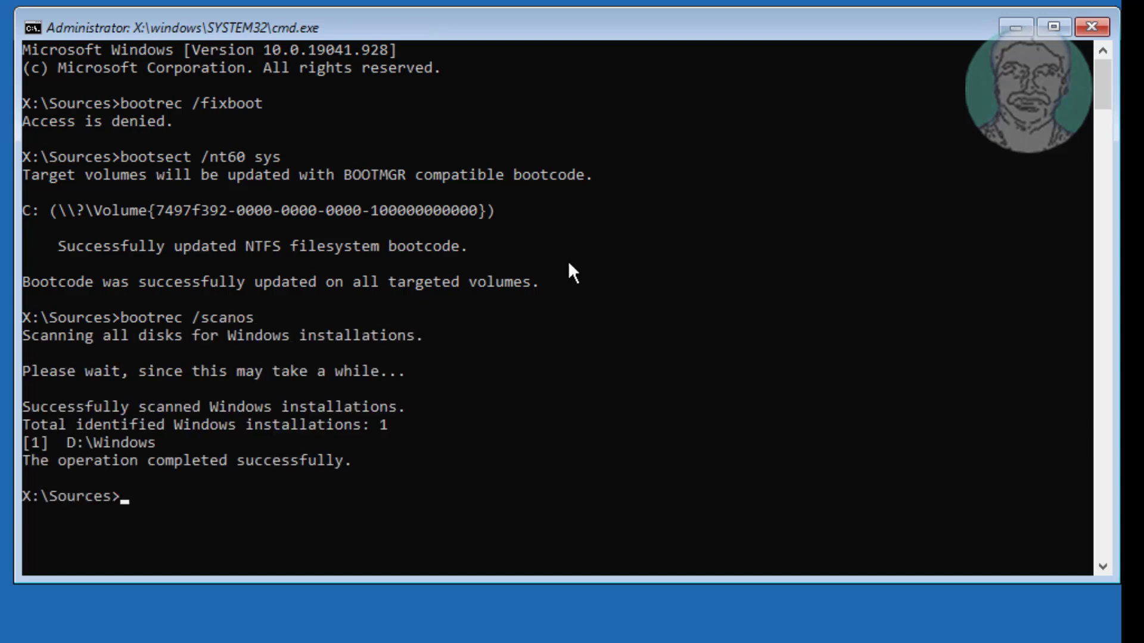
{"action": "mouse_move", "coordinate": [713, 410]}
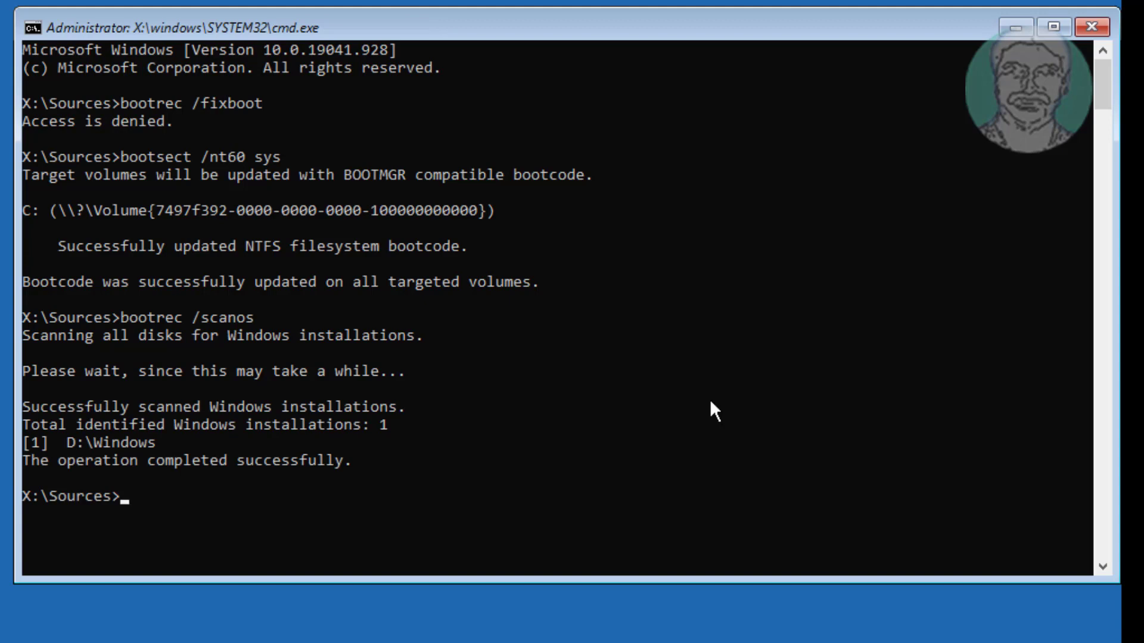
Run bootrec /fixmbr so the master boot record repair completes successfully
{"action": "type", "text": "bootrec"}
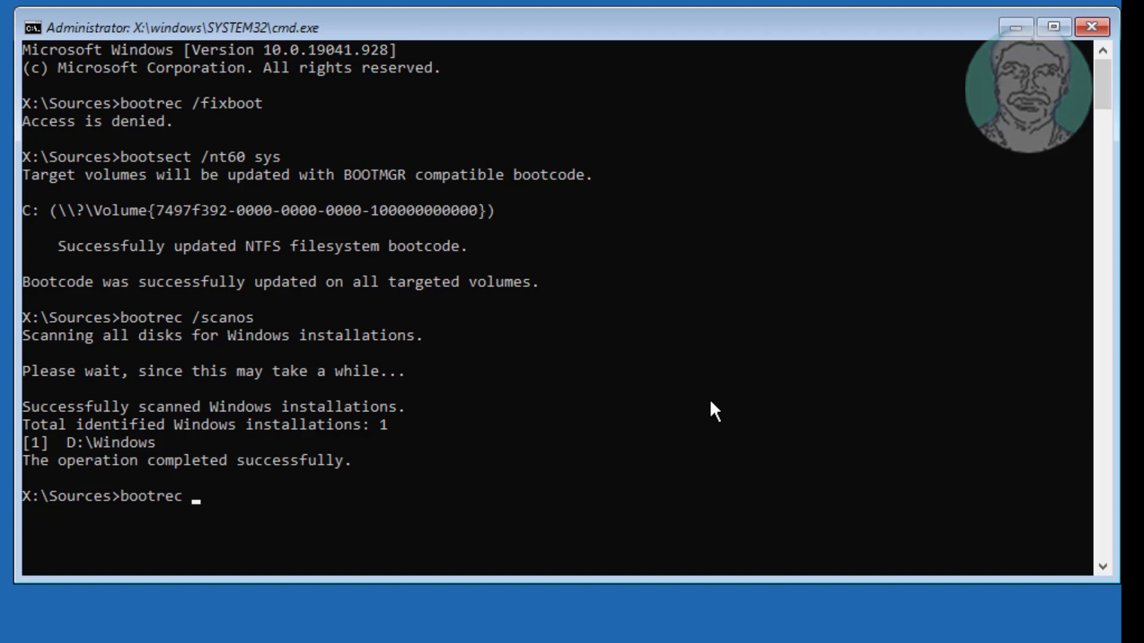
{"action": "type", "text": "/"}
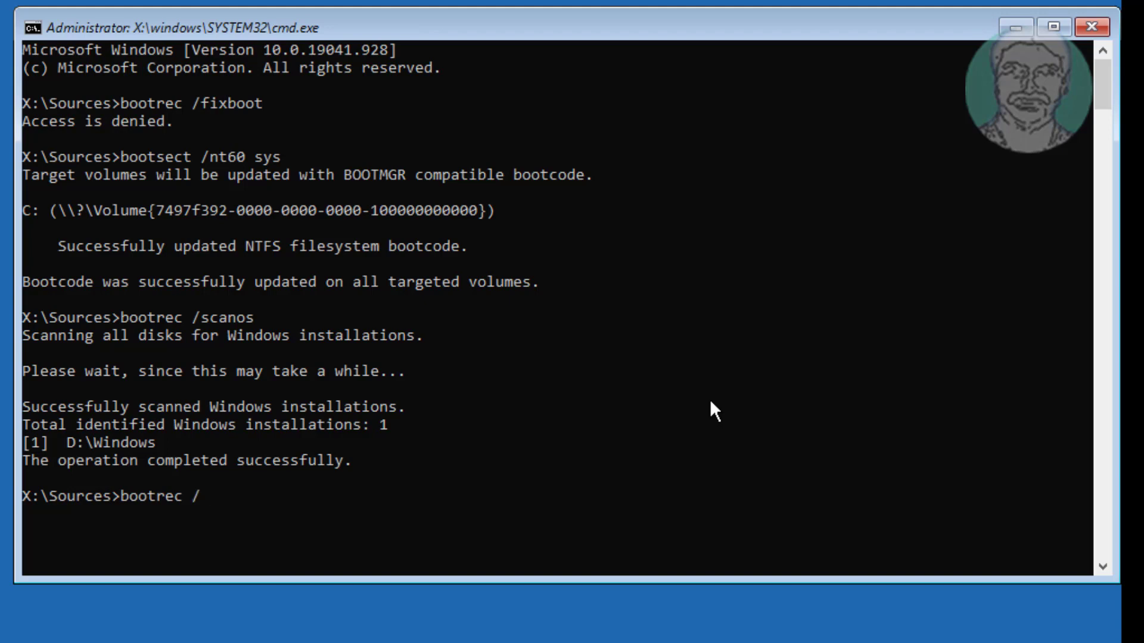
{"action": "type", "text": "fixm"}
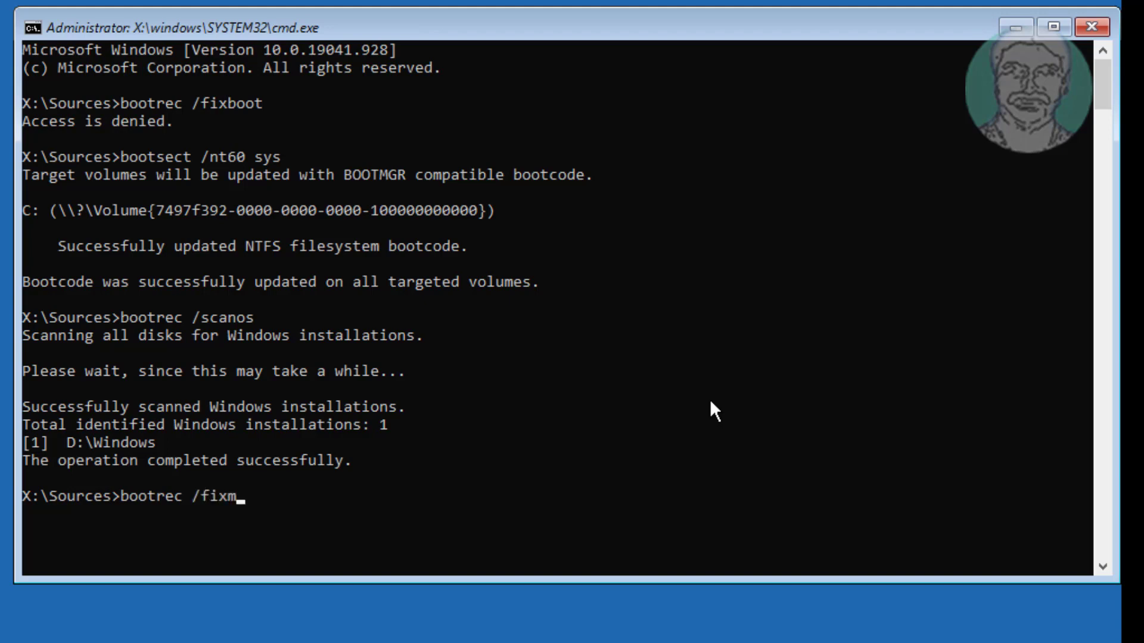
{"action": "key", "text": "Return"}
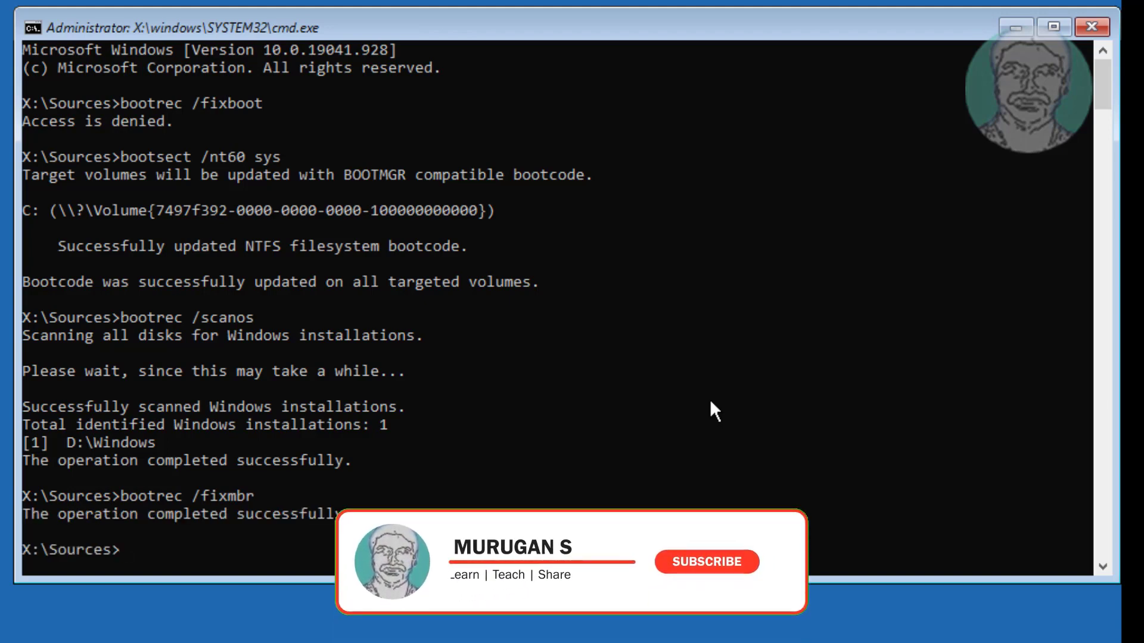
Run bootrec /rebuildbcd and answer Y to add D:\Windows to the boot list
{"action": "type", "text": "b"}
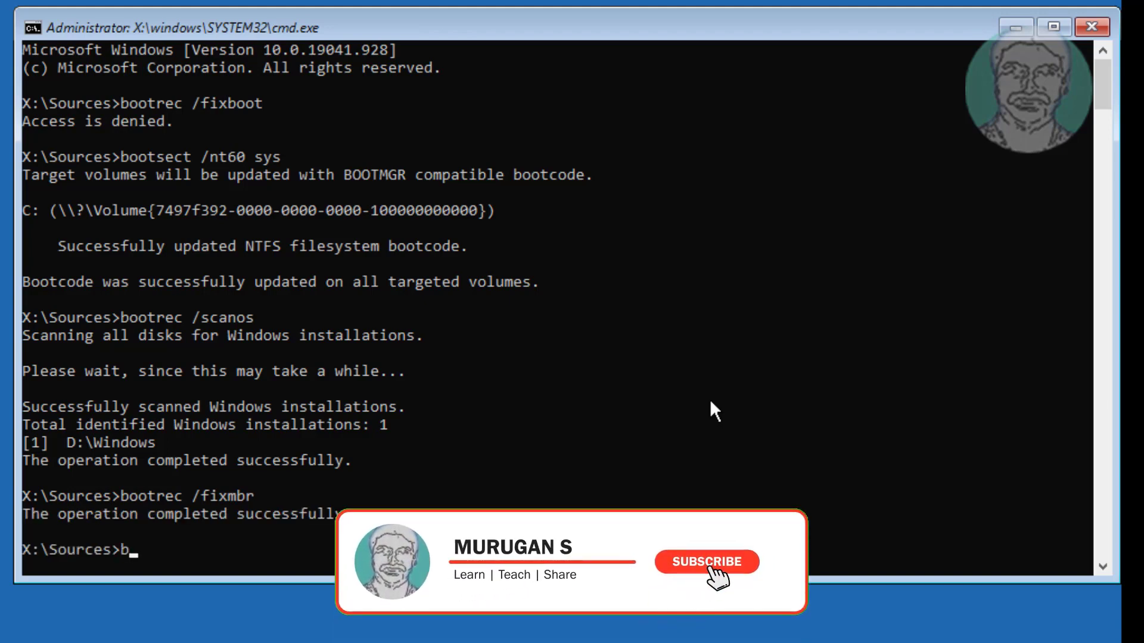
{"action": "left_click", "coordinate": [705, 562]}
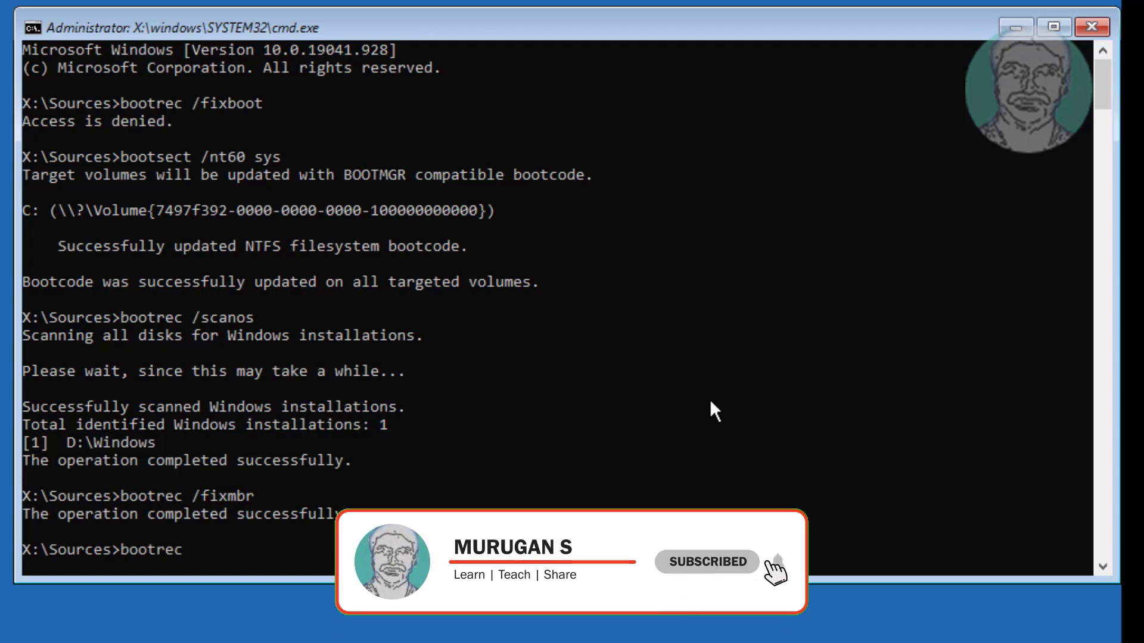
{"action": "type", "text": "/rebuildbcd"}
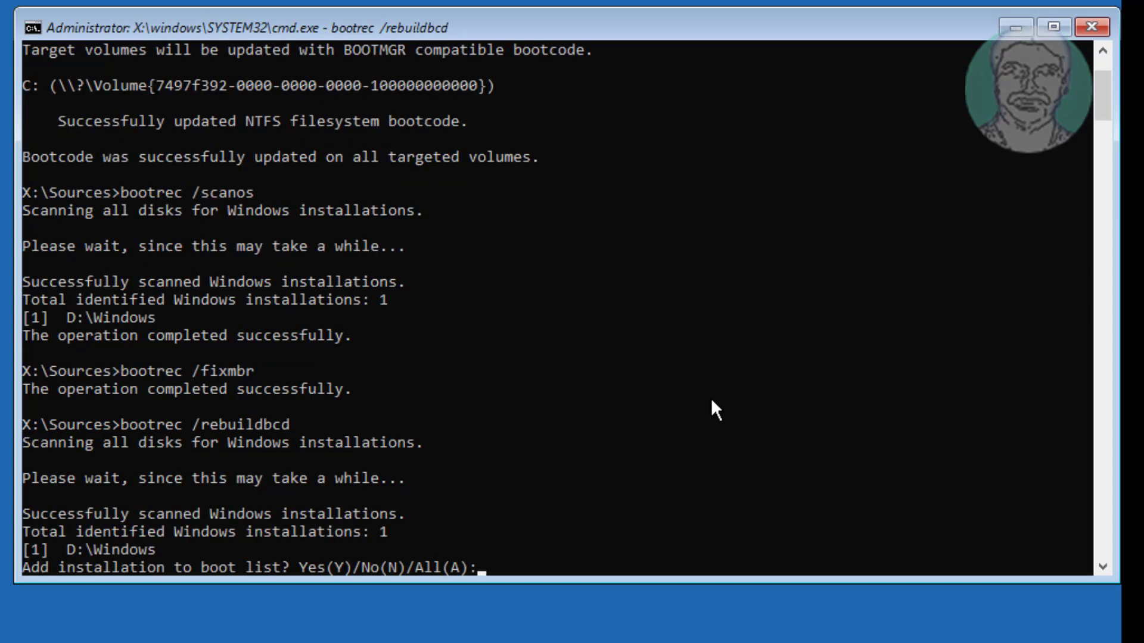
{"action": "type", "text": "Y"}
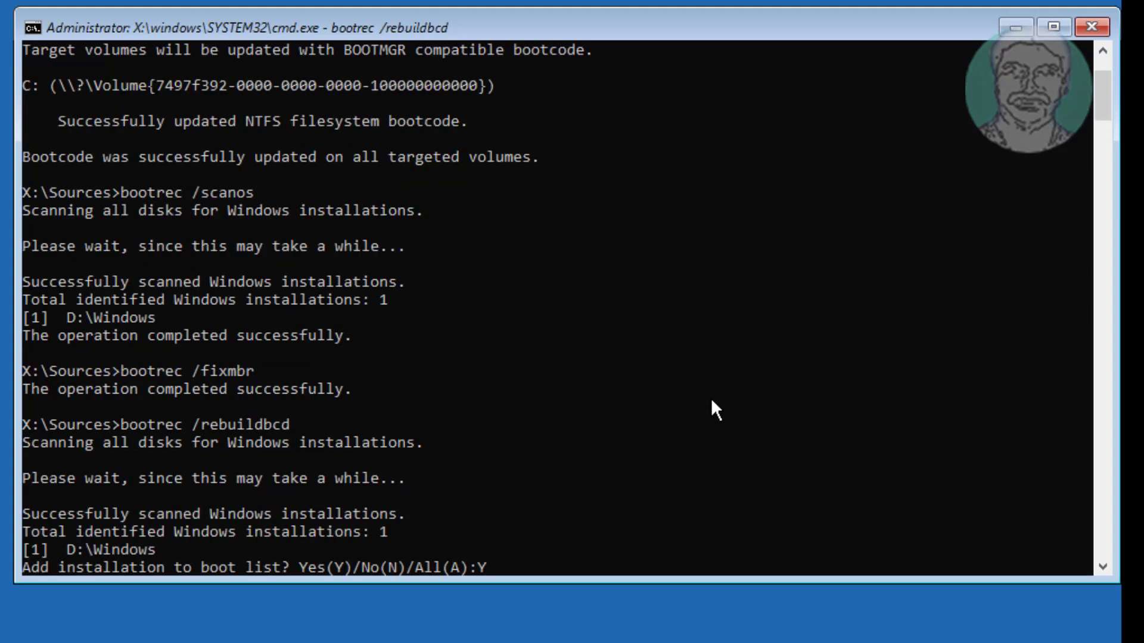
{"action": "key", "text": "Return"}
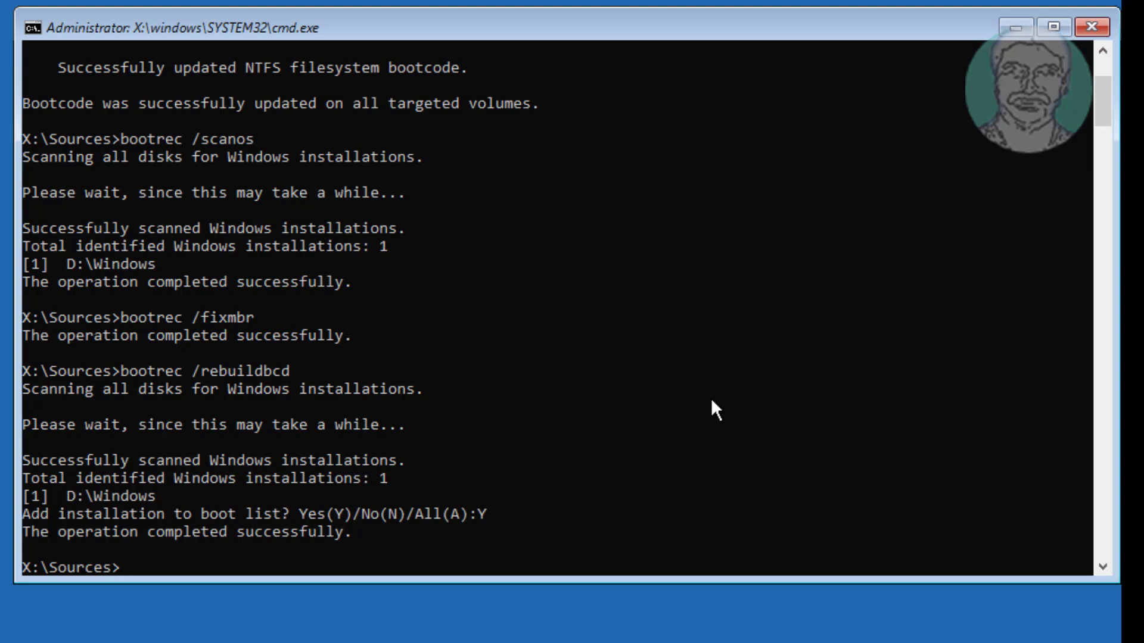